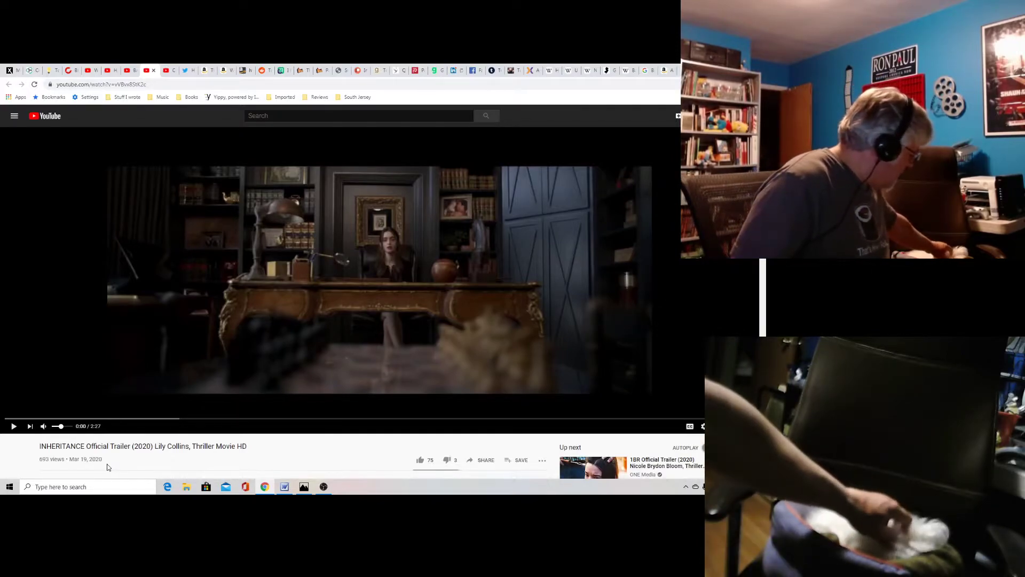
mouse_move(239, 330)
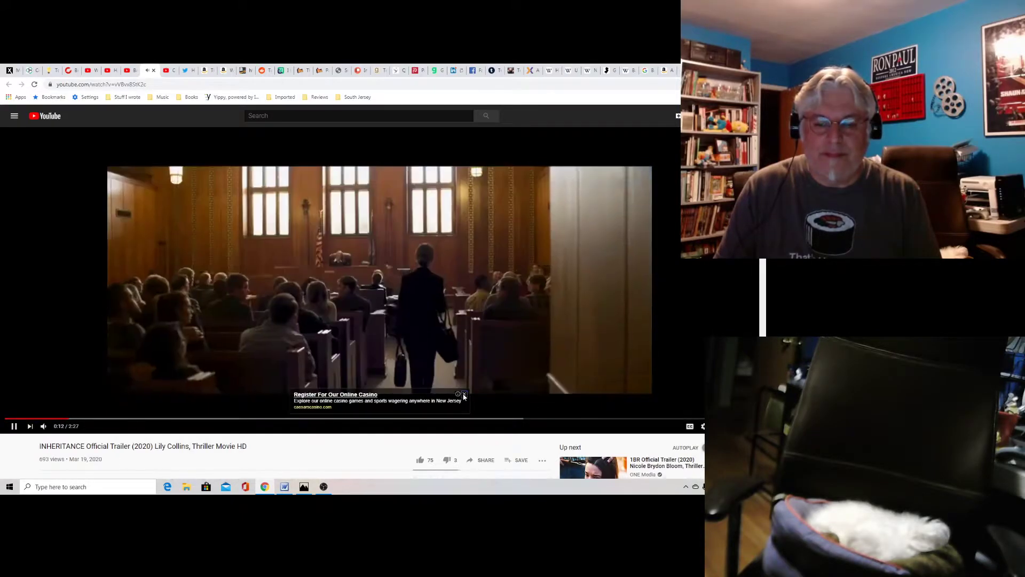
click(465, 395)
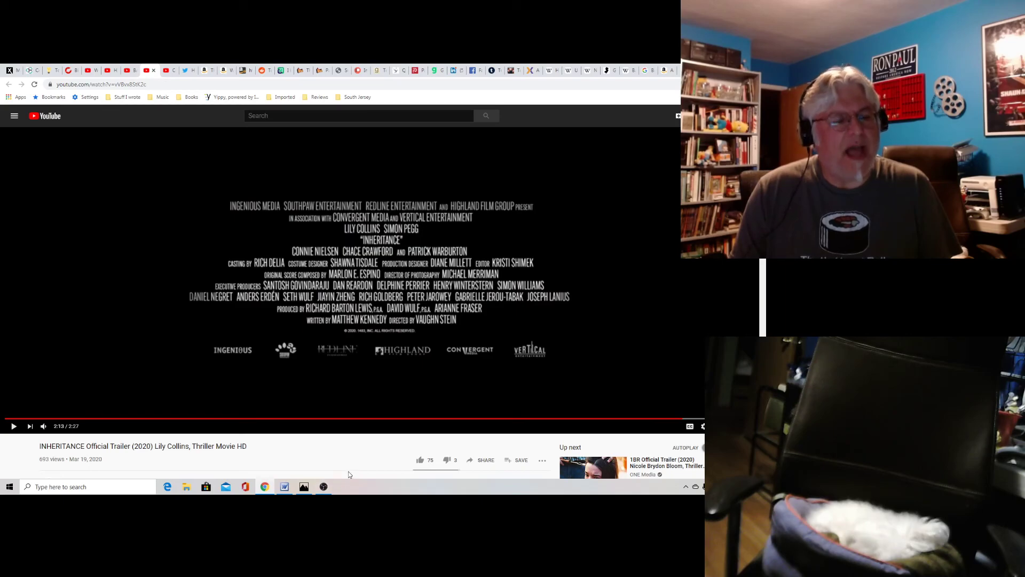
mouse_move(354, 473)
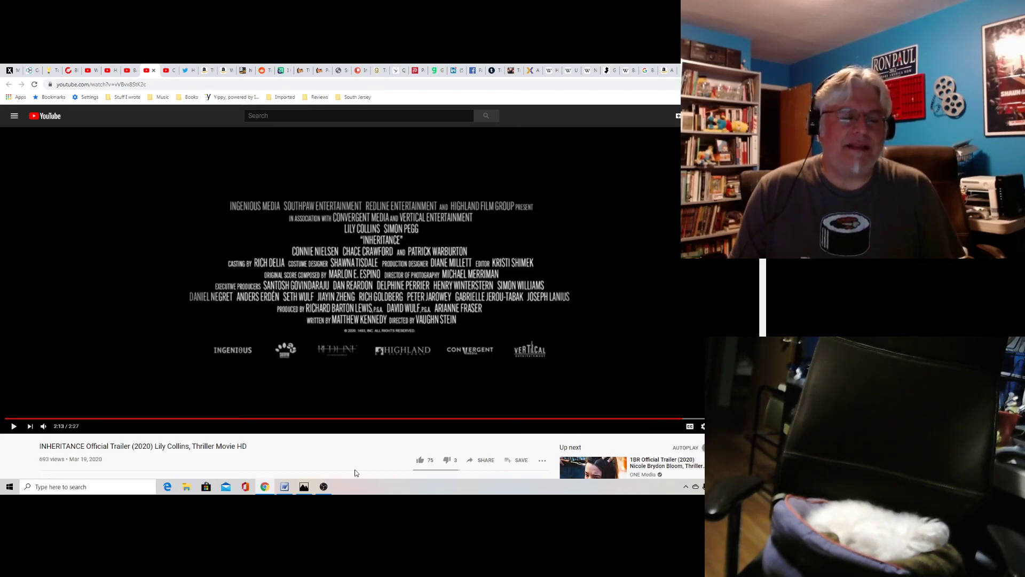
- Bring the OBS Studio window forward over the paused trailer, recording still running
click(322, 485)
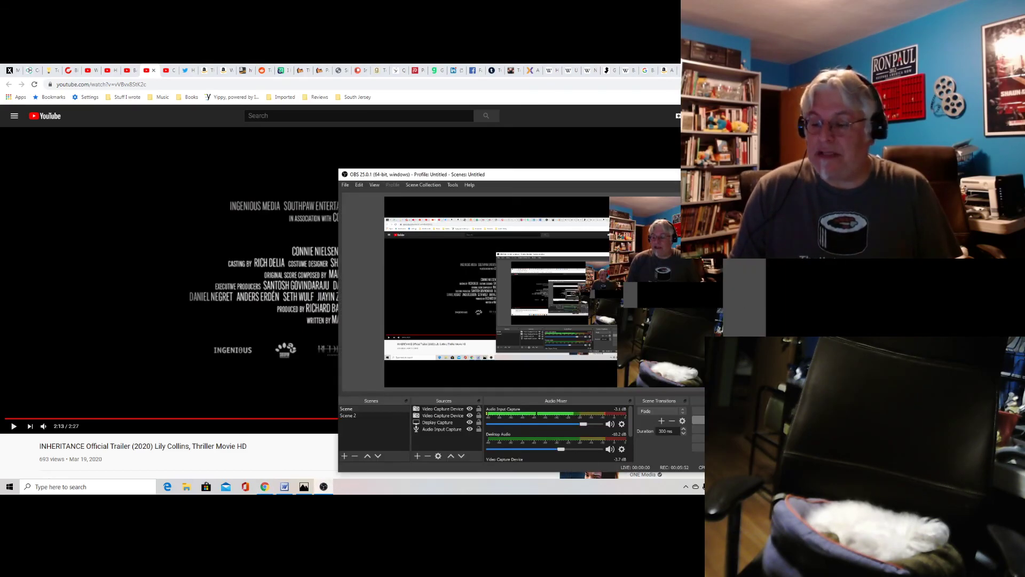